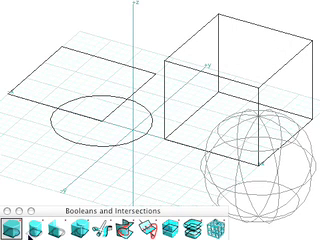
mouse_move(38, 113)
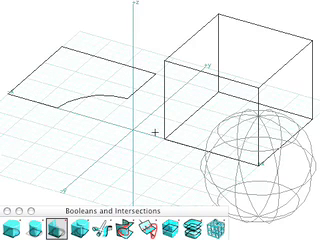
Pick the cube as the base shape for the Boolean difference.
left_click(245, 70)
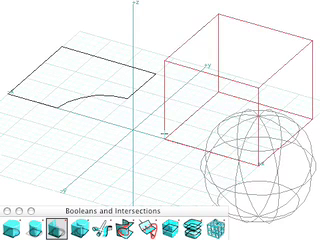